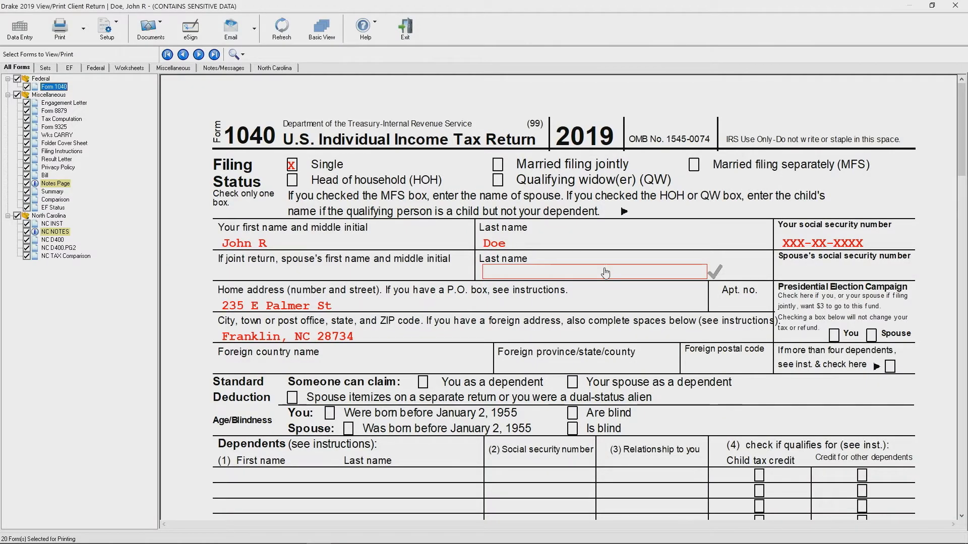
mouse_move(612, 278)
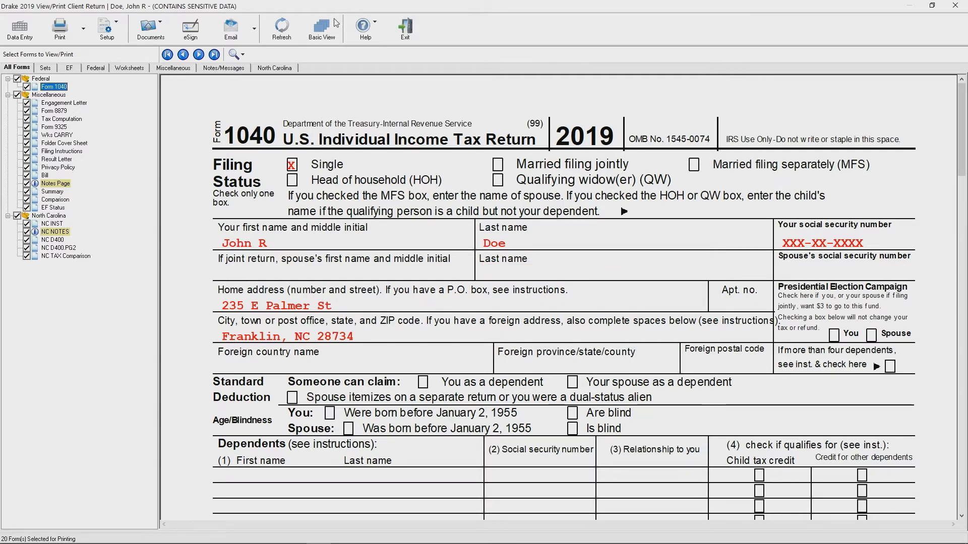
mouse_move(189, 28)
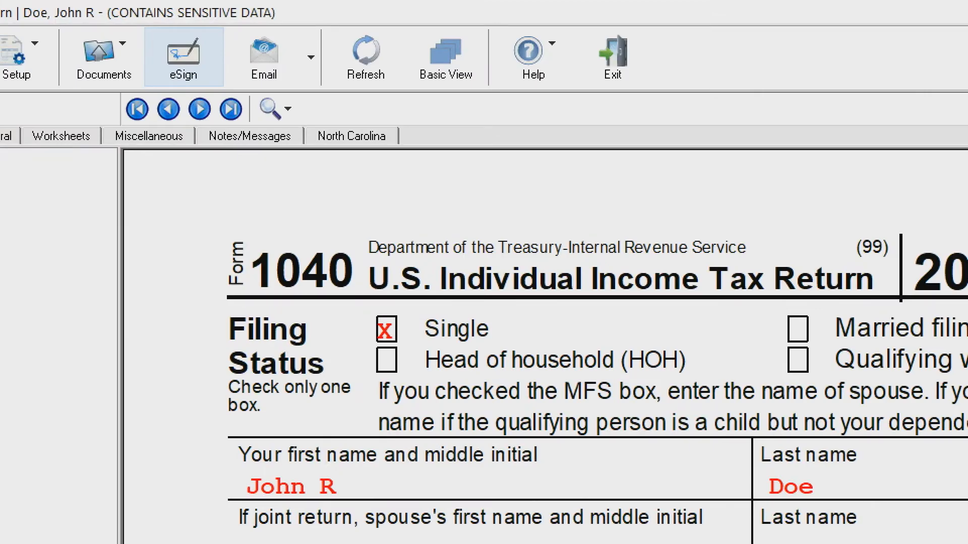
- Start eSign with Sign Now, password protection off, and continue to saving the Doe return PDF
click(183, 56)
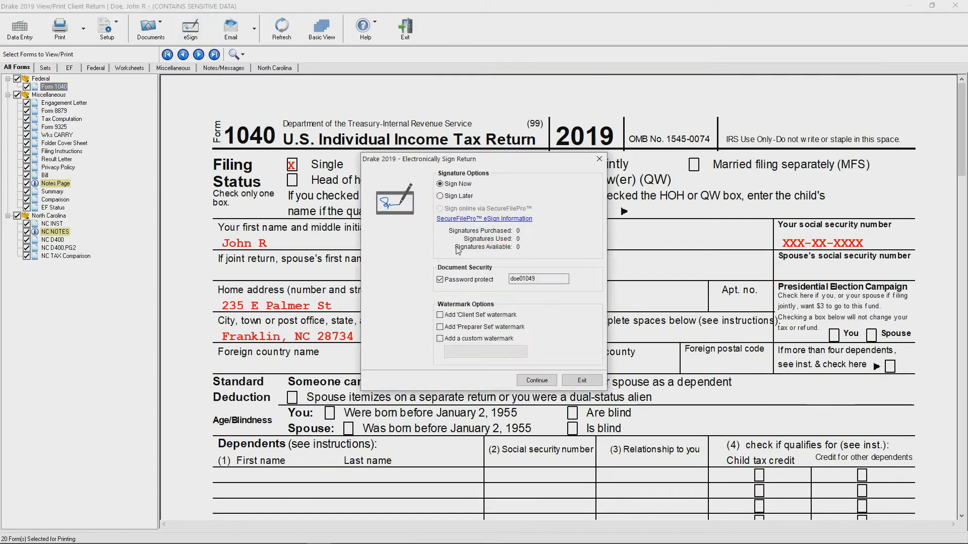
click(439, 278)
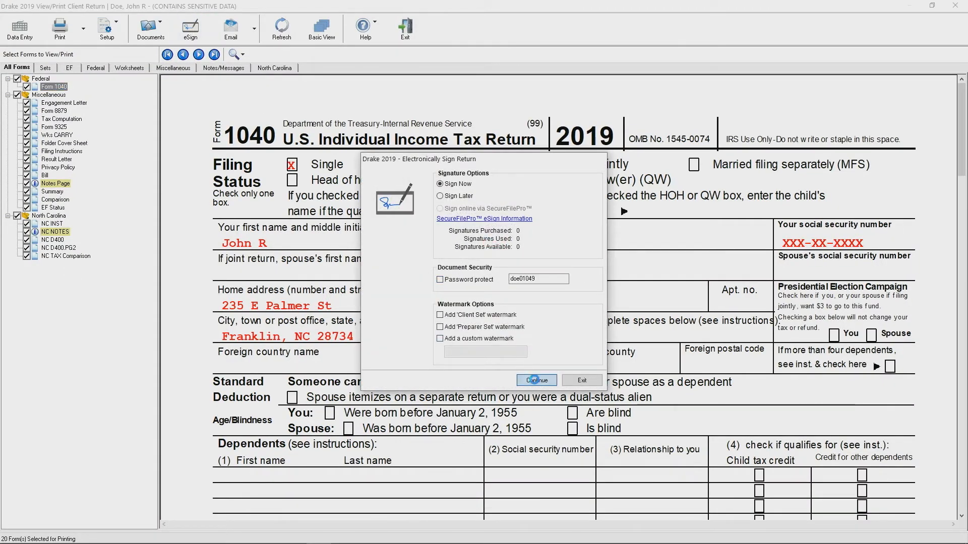
click(534, 380)
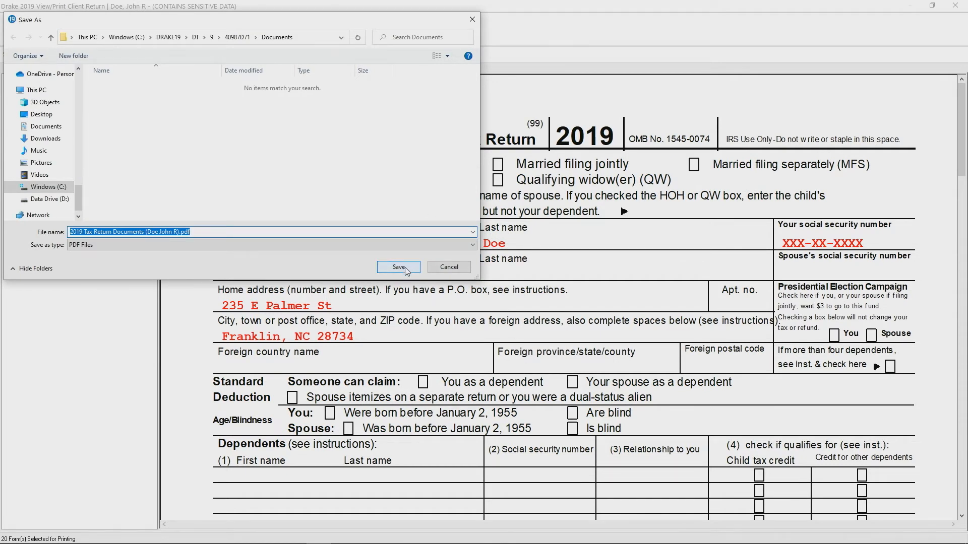
click(399, 267)
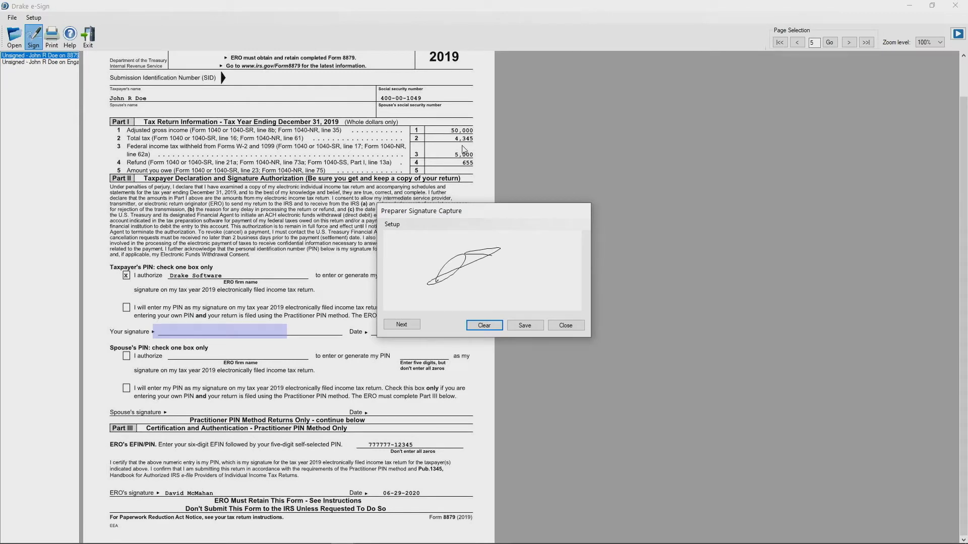
- Save pad signatures on Form 8879 and the engagement letter, then open the signed PDF from Documents
click(524, 326)
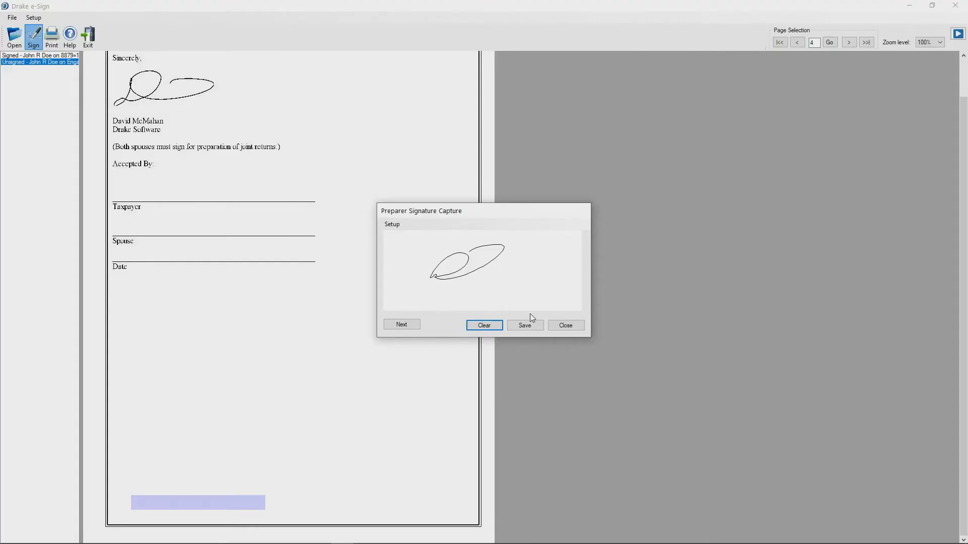
click(524, 325)
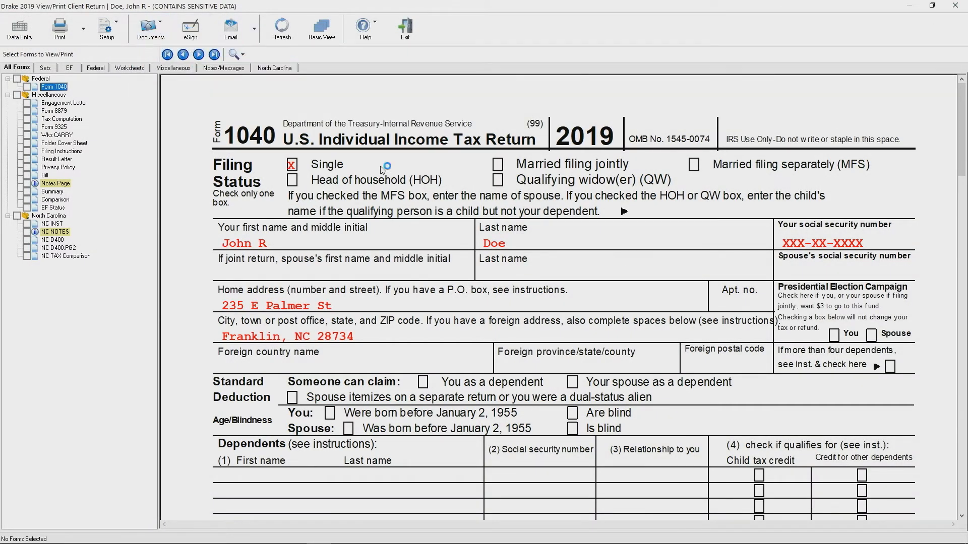
click(149, 28)
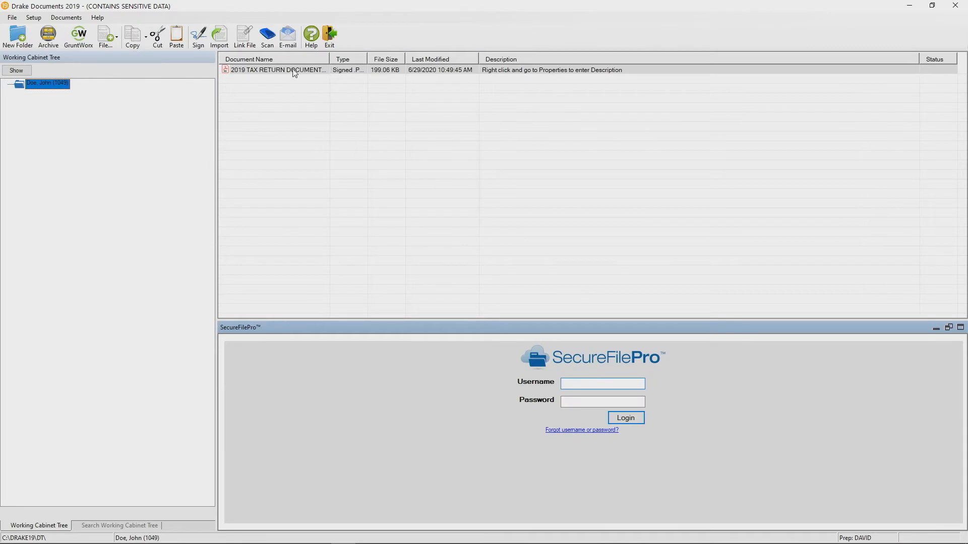
double_click(277, 70)
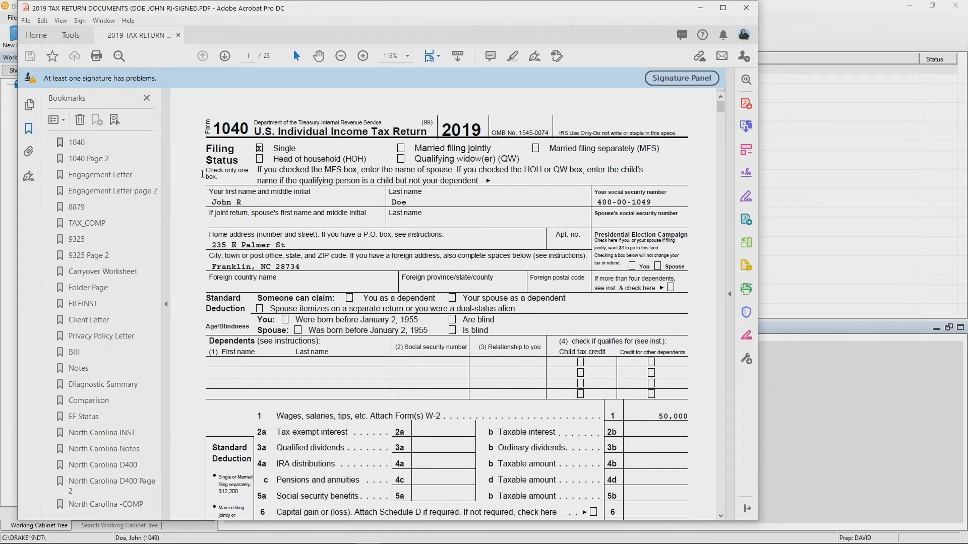
- Jump to the Form 8879 bookmark and scroll to the taxpayer's signature line
click(77, 207)
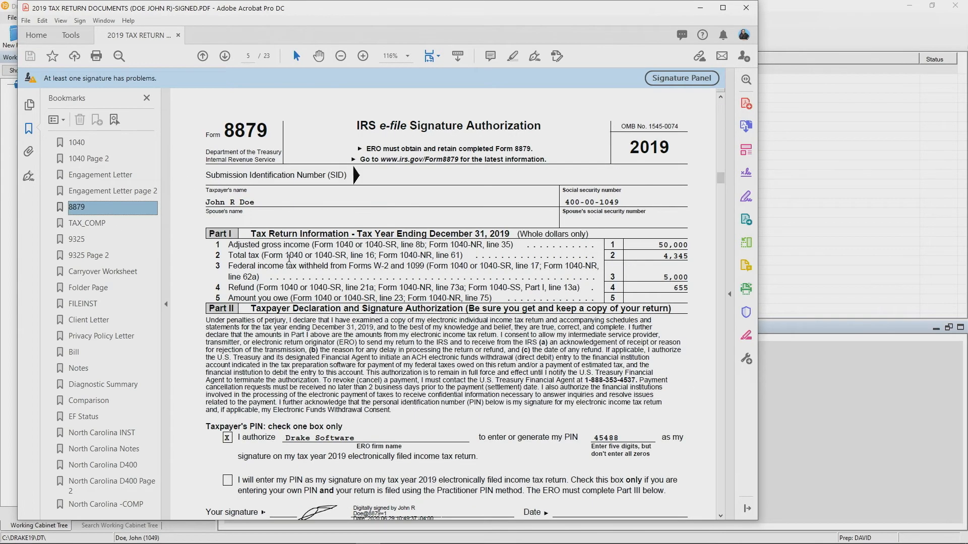
scroll(down, 3)
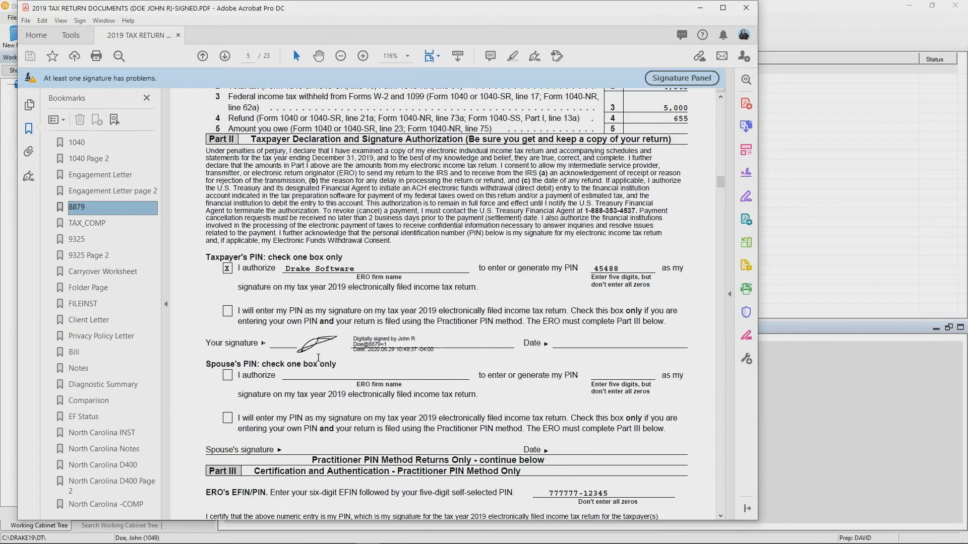